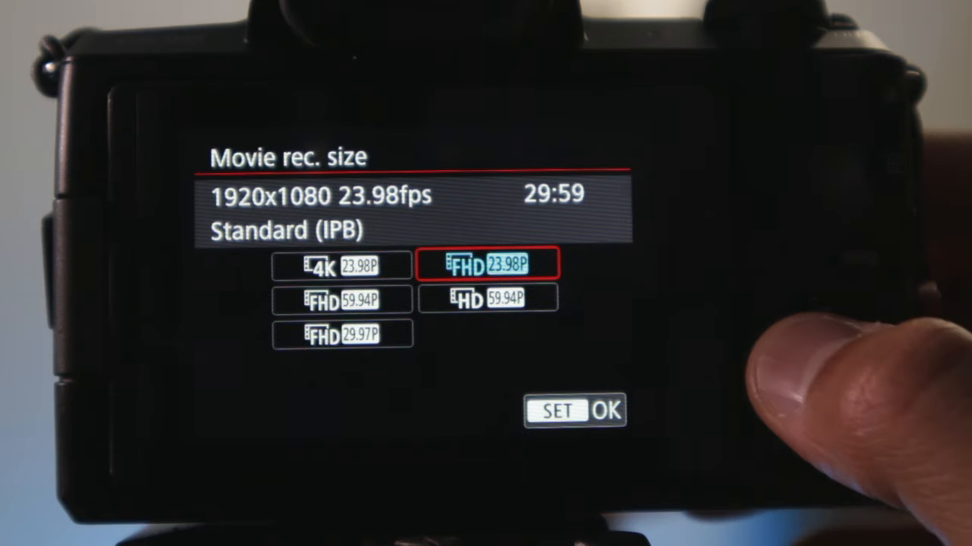
Choose FHD 1920x1080 59.94P as the movie recording size and confirm with SET
click(341, 299)
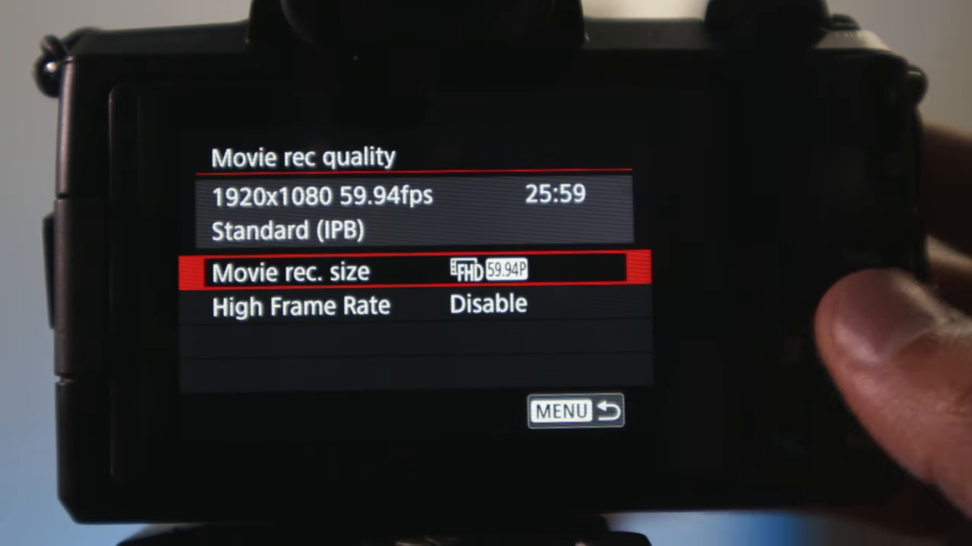
click(577, 413)
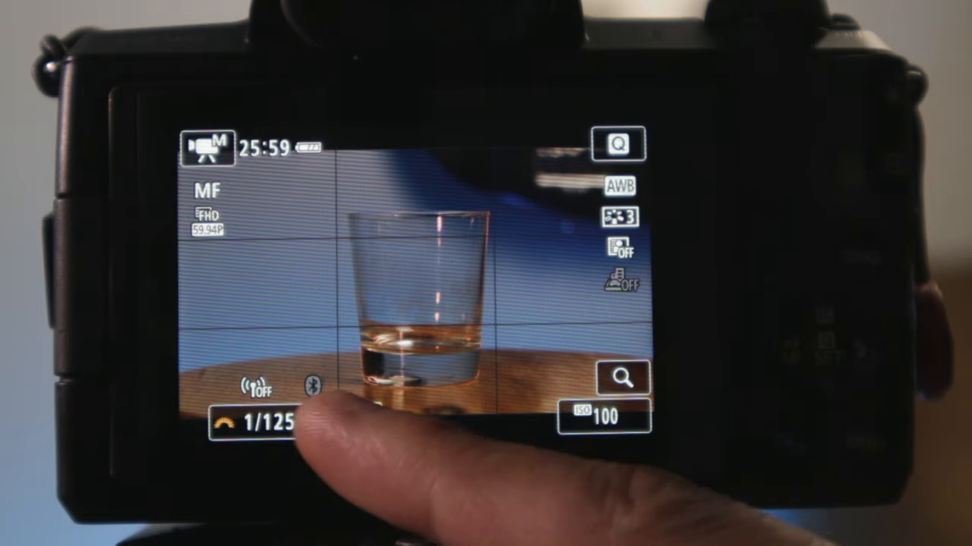
Return from live view to the Movie rec quality menu, High Frame Rate still disabled
click(264, 422)
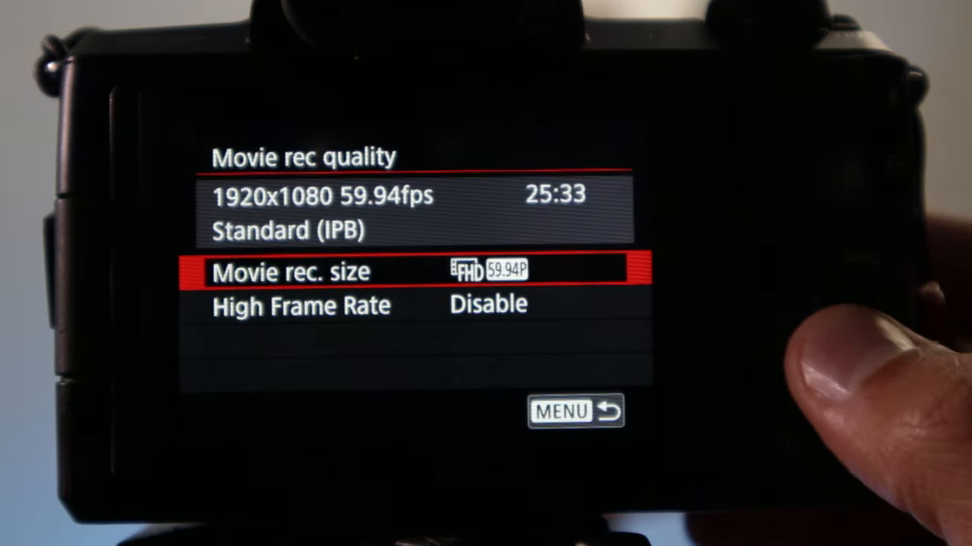
Enable High Frame Rate movie recording and return to live view at 1/250 shutter
key(Down)
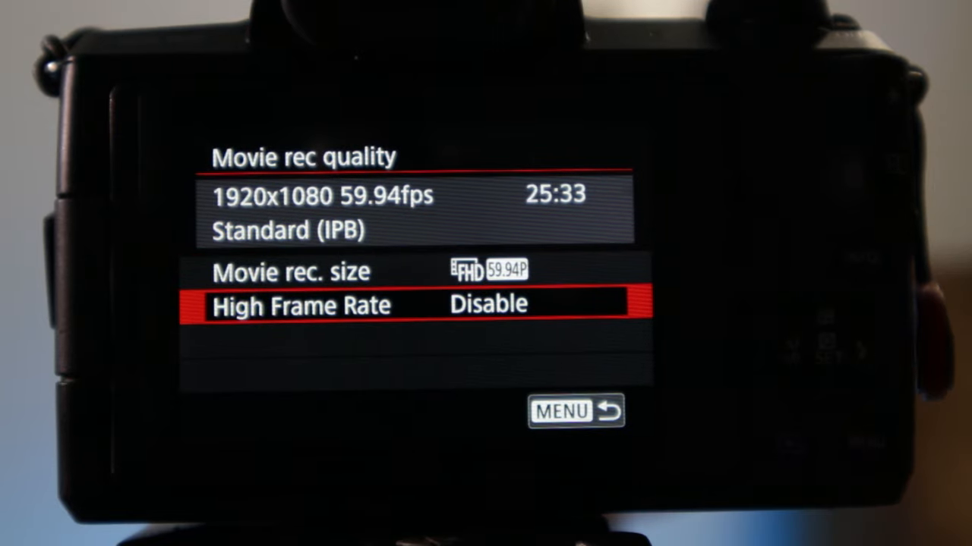
click(300, 306)
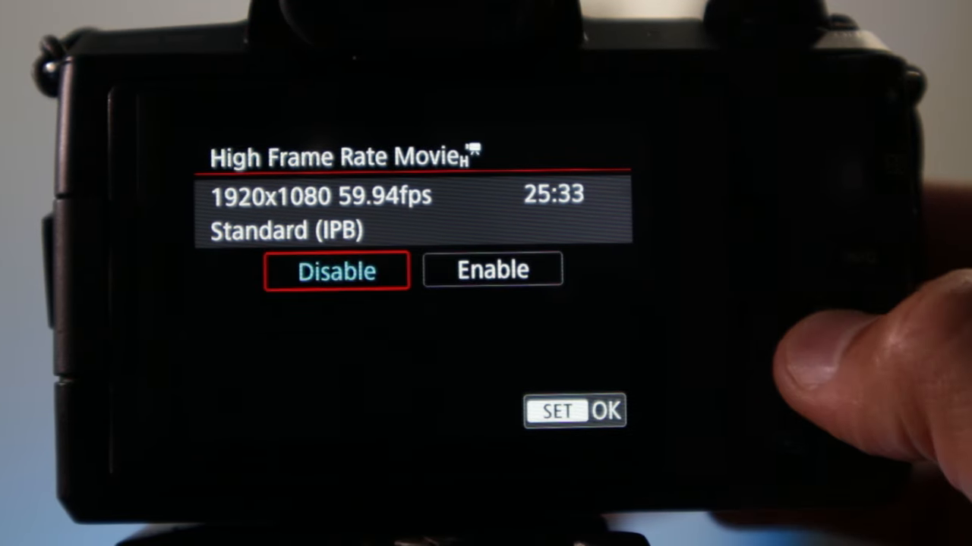
click(492, 270)
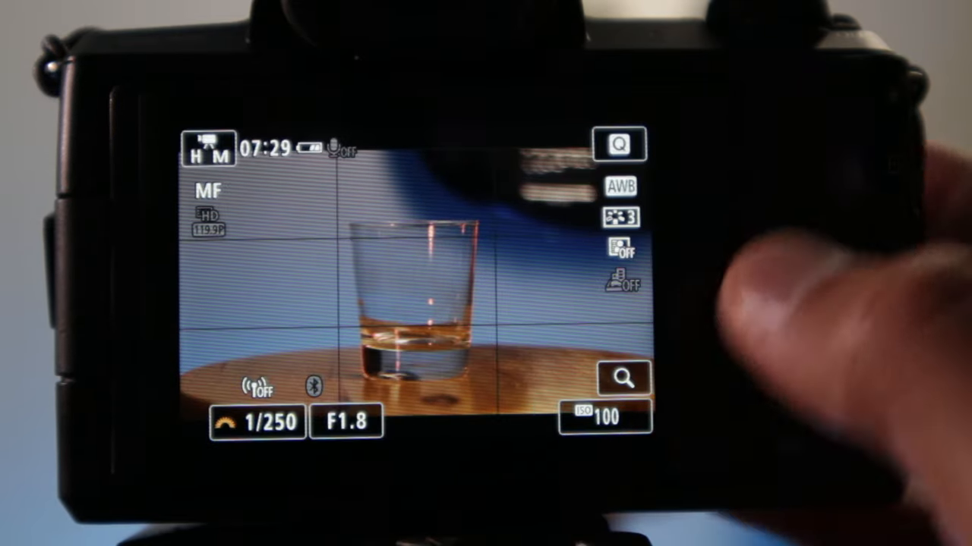
Raise the ISO from 100 to 200 on the touchscreen ISO scale
click(605, 417)
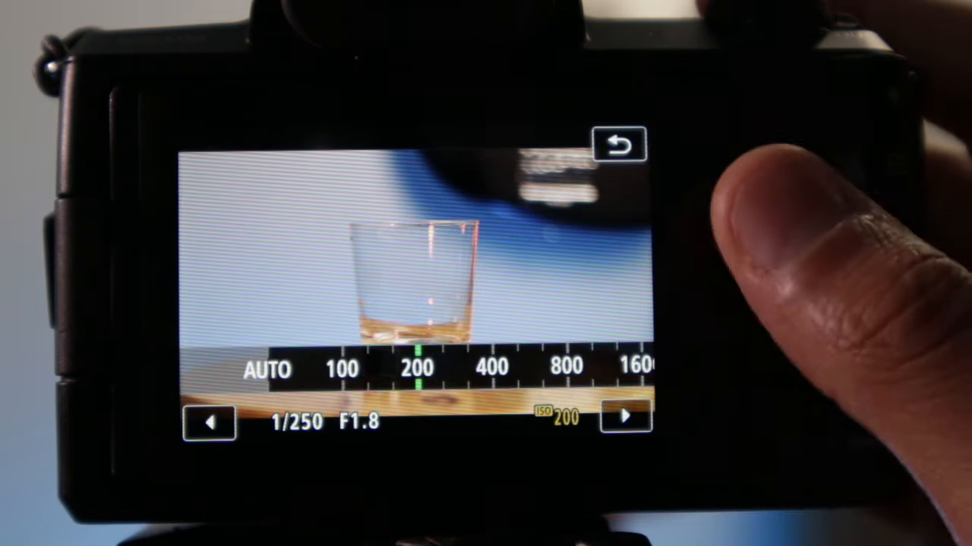
click(619, 144)
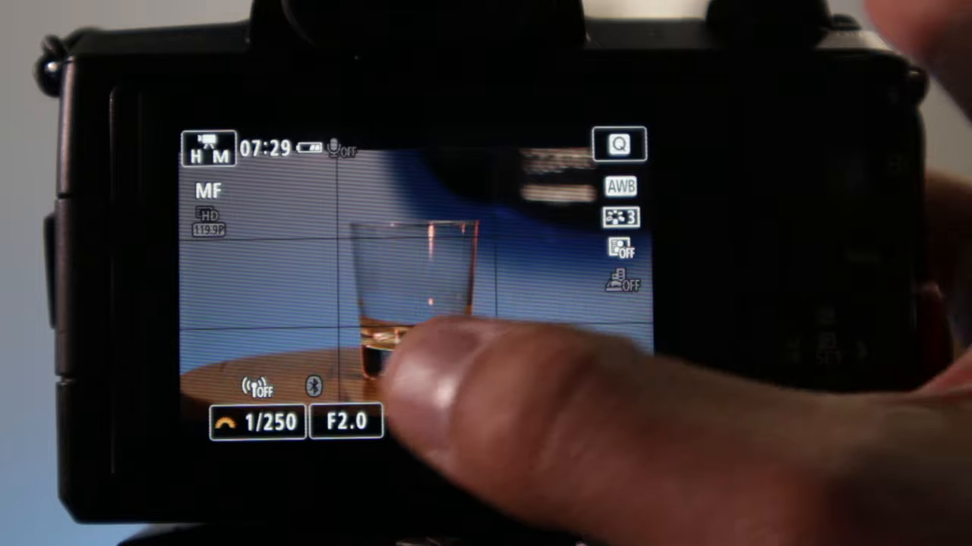